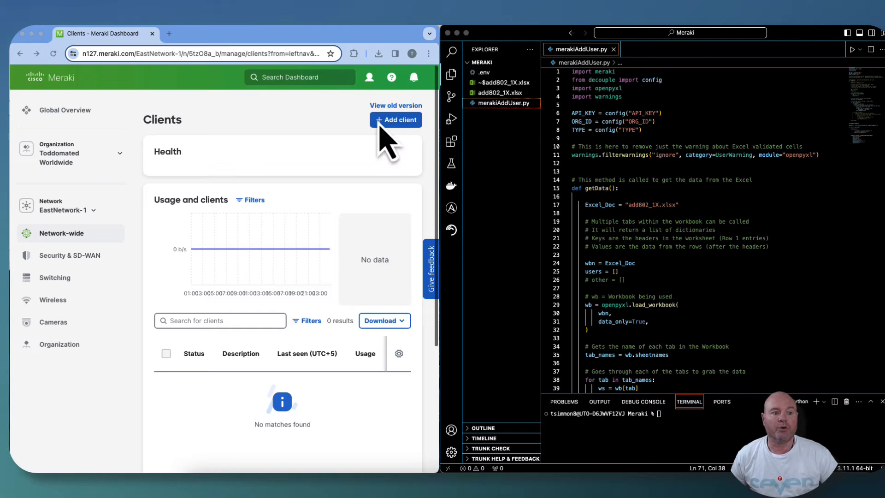
mouse_move(110, 186)
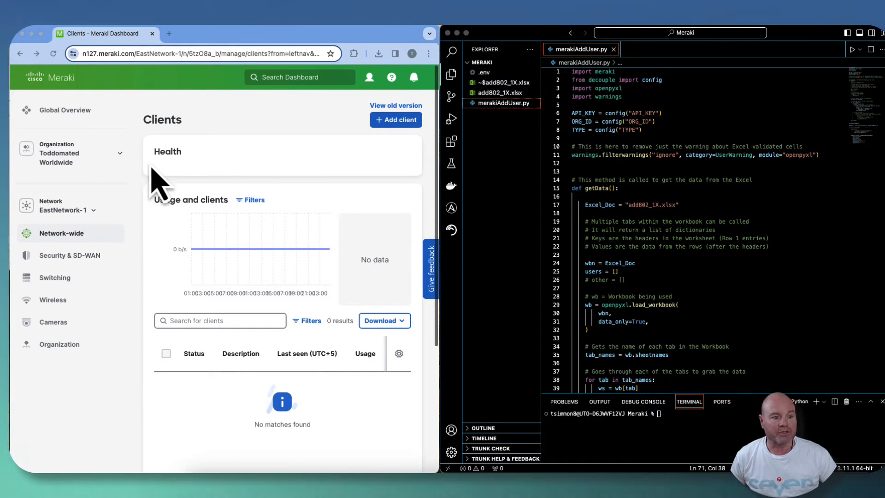
mouse_move(105, 181)
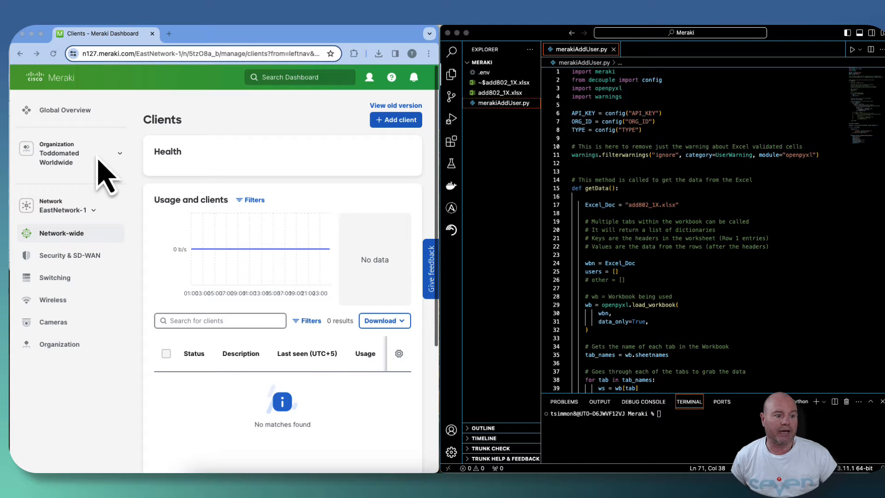
mouse_move(56, 236)
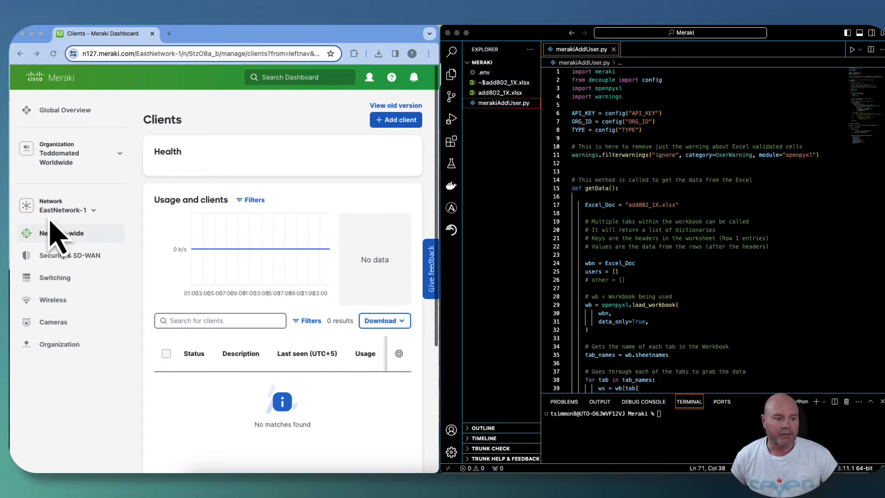
- Go to Network-wide > Configure > Users in the Meraki Dashboard sidebar
left_click(62, 233)
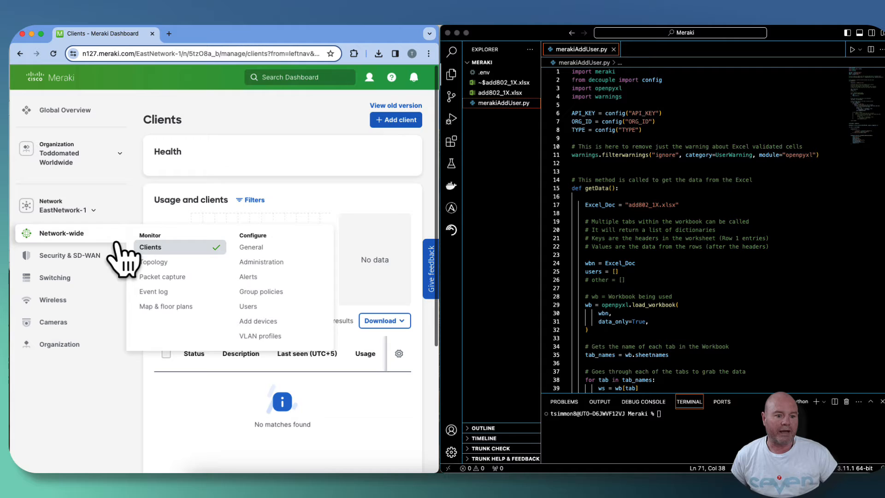
left_click(247, 306)
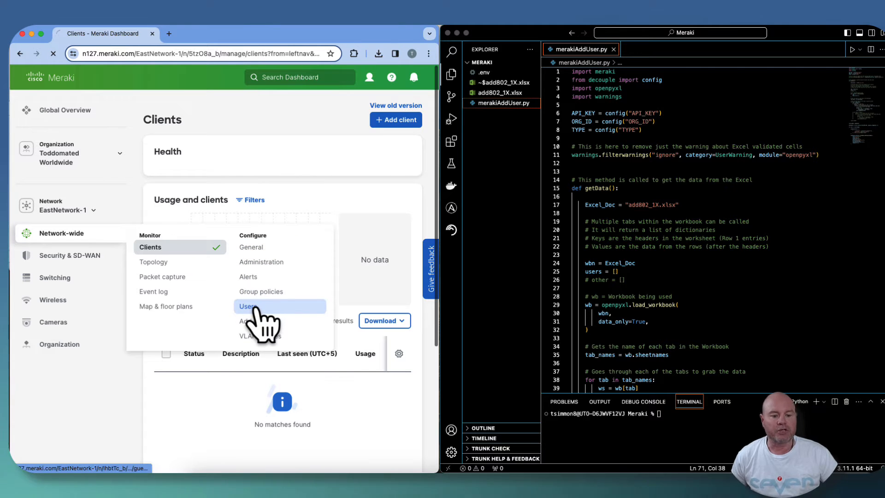
- Open the User management portal showing the single existing Memphis 802.1X account
left_click(247, 306)
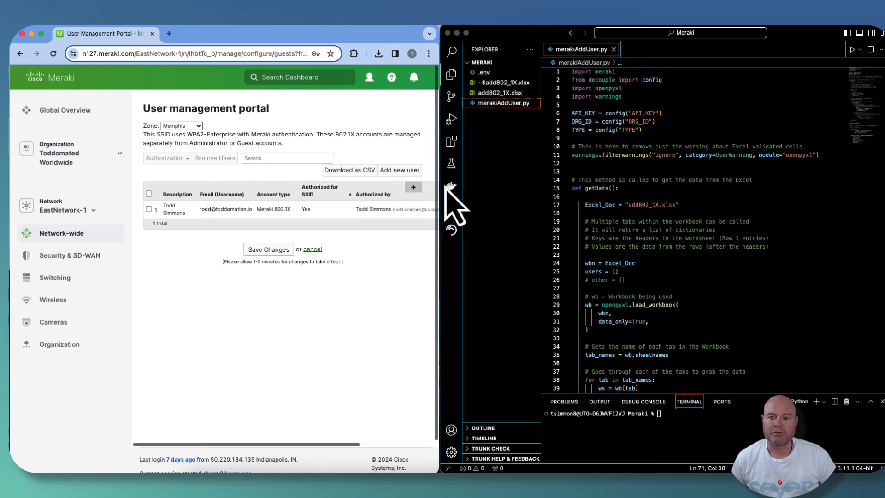
mouse_move(624, 203)
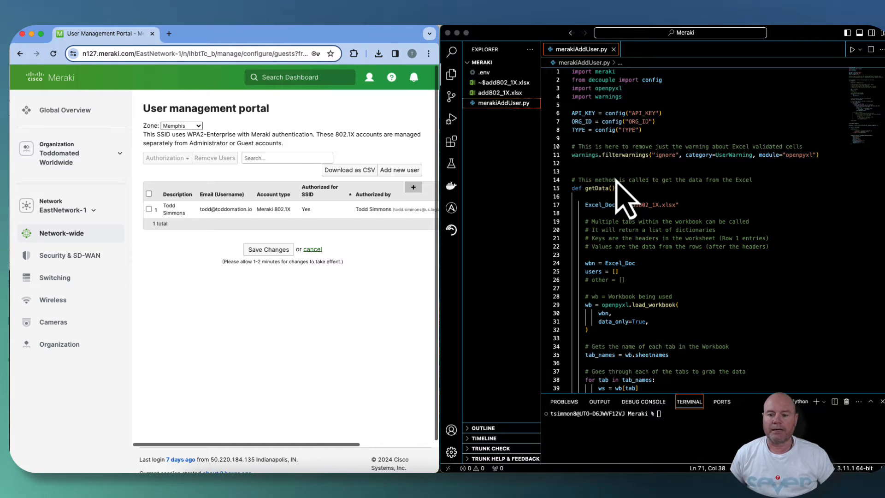
mouse_move(613, 161)
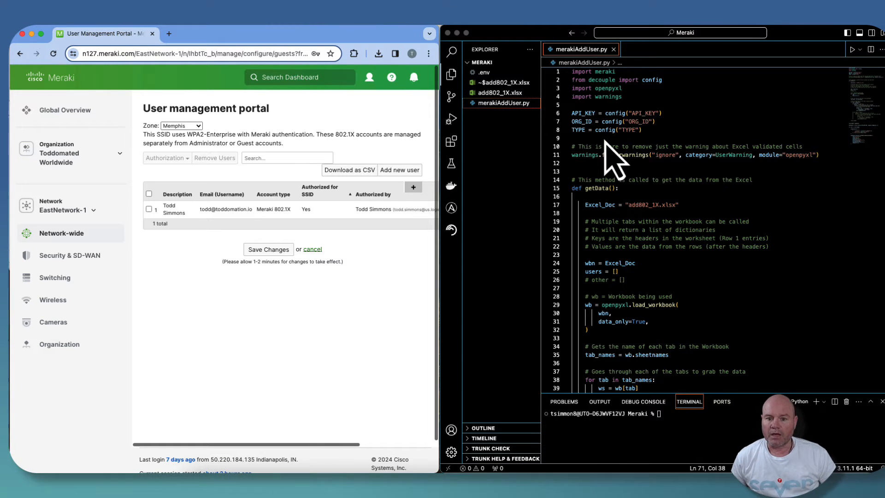
mouse_move(666, 169)
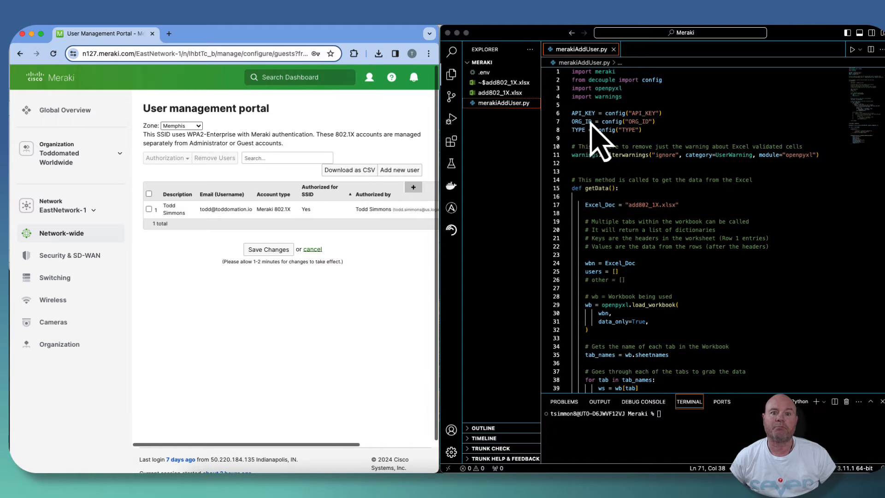
mouse_move(597, 144)
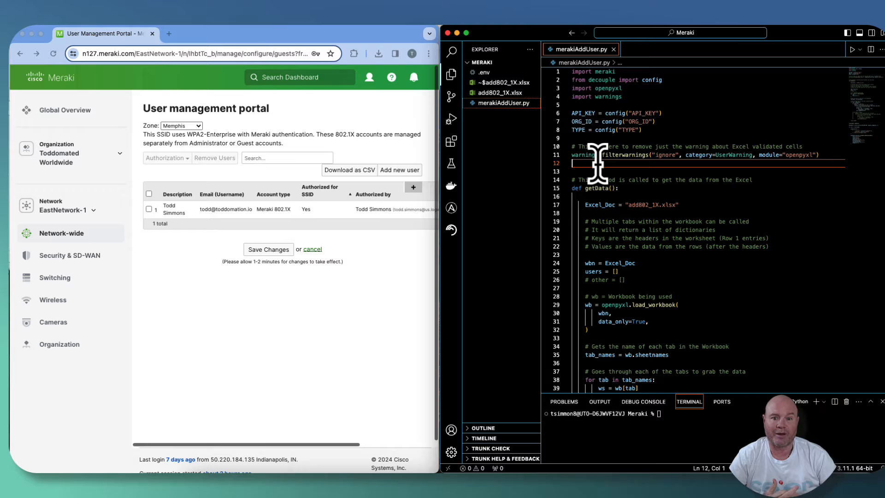
mouse_move(667, 122)
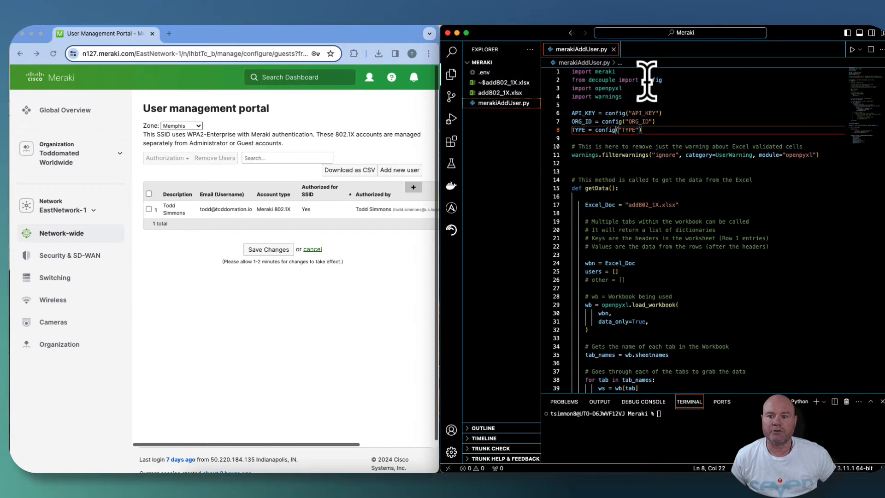
mouse_move(622, 169)
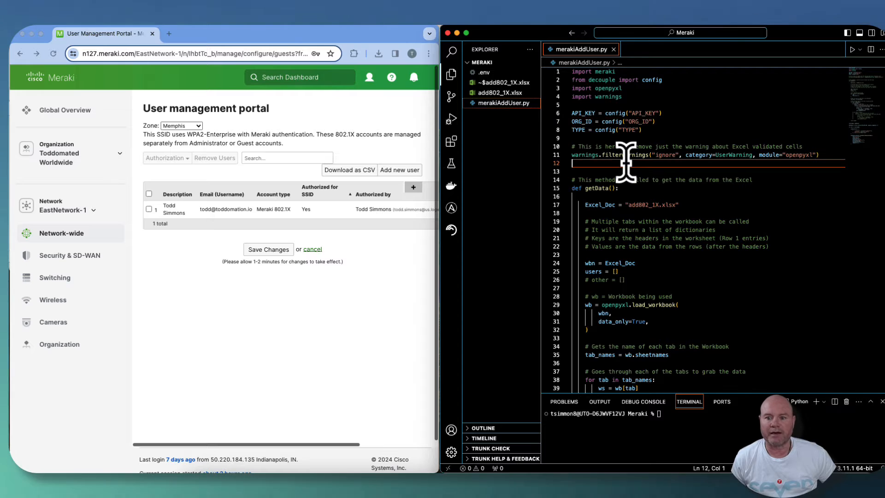
mouse_move(628, 132)
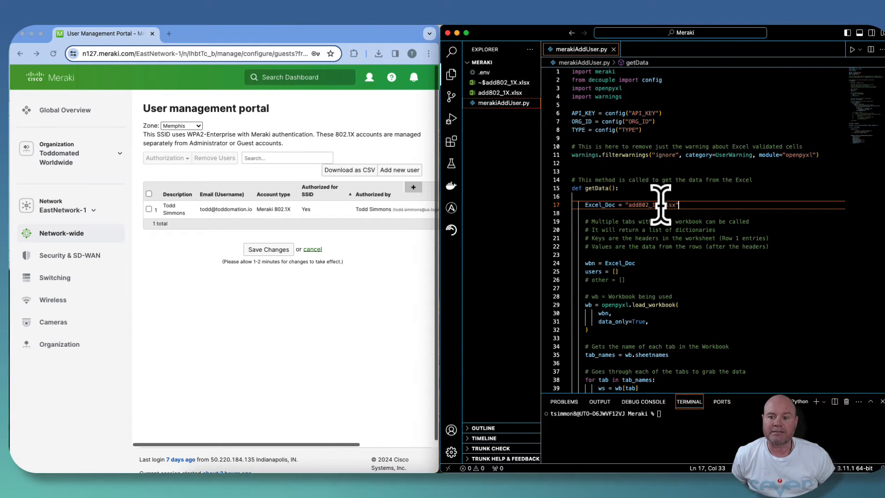
mouse_move(666, 224)
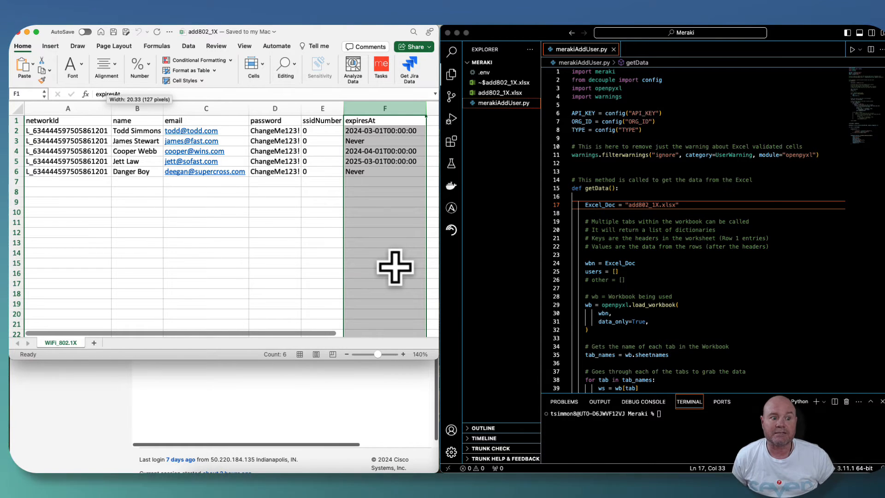
mouse_move(126, 126)
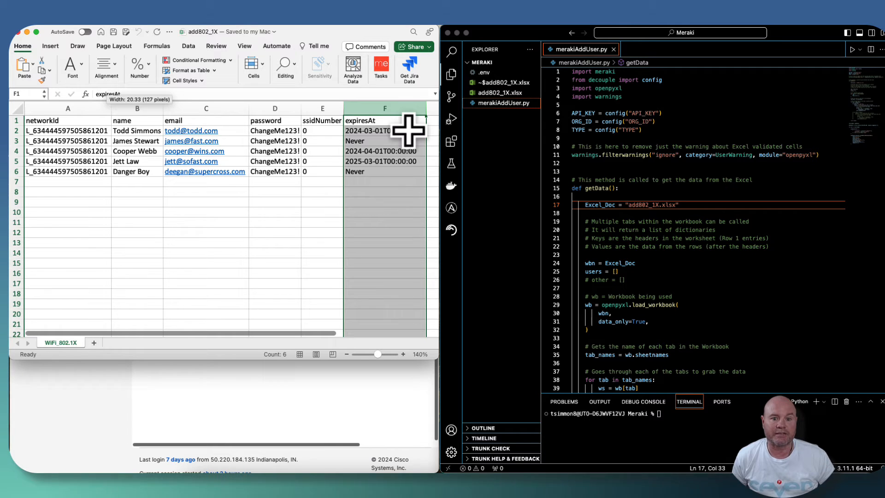
mouse_move(402, 139)
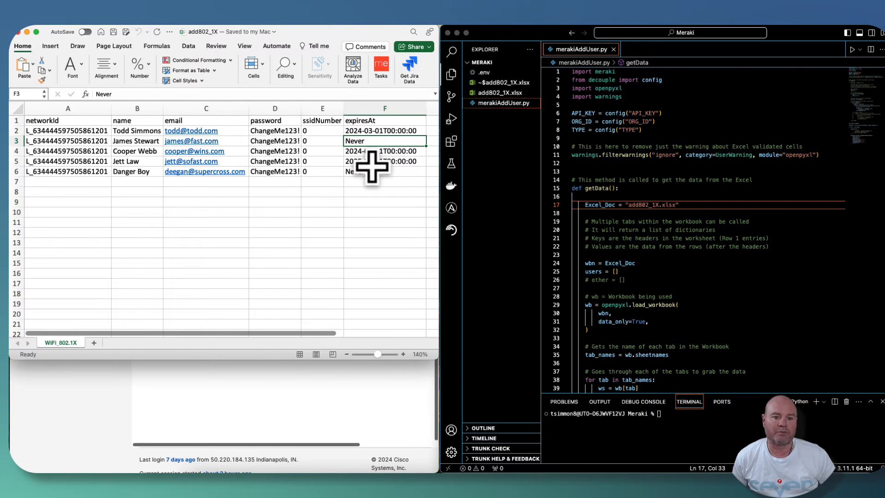
- Inspect Danger Boy's expiry cell, confirming it reads 'Never'
left_click(385, 172)
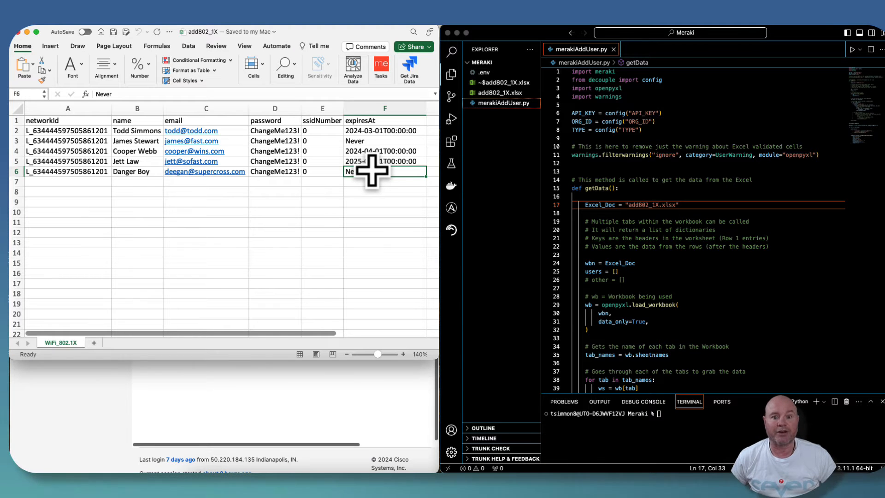
mouse_move(338, 172)
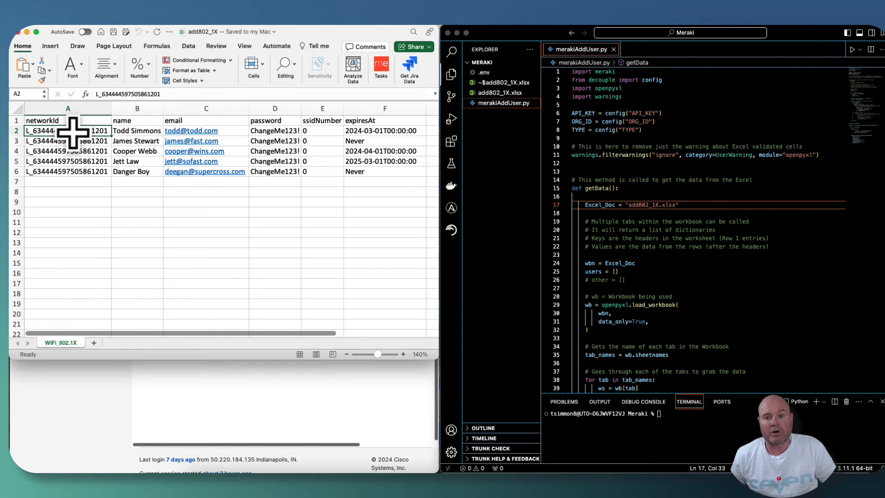
mouse_move(136, 138)
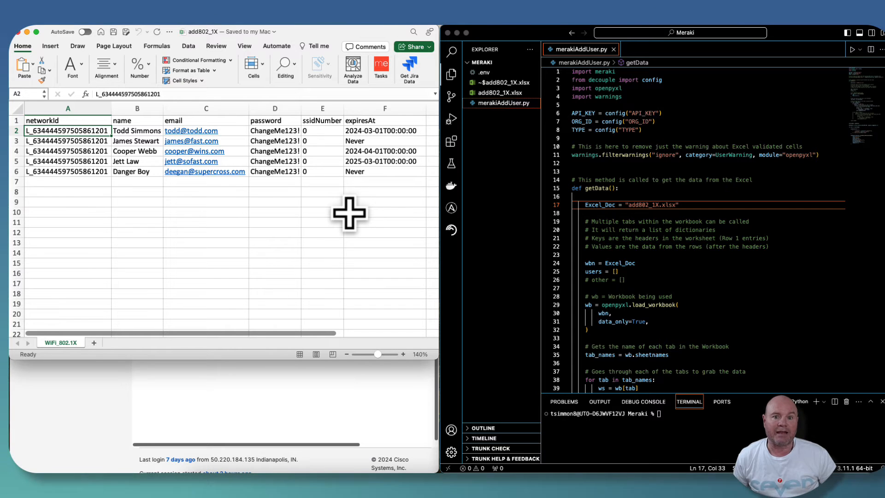
mouse_move(353, 198)
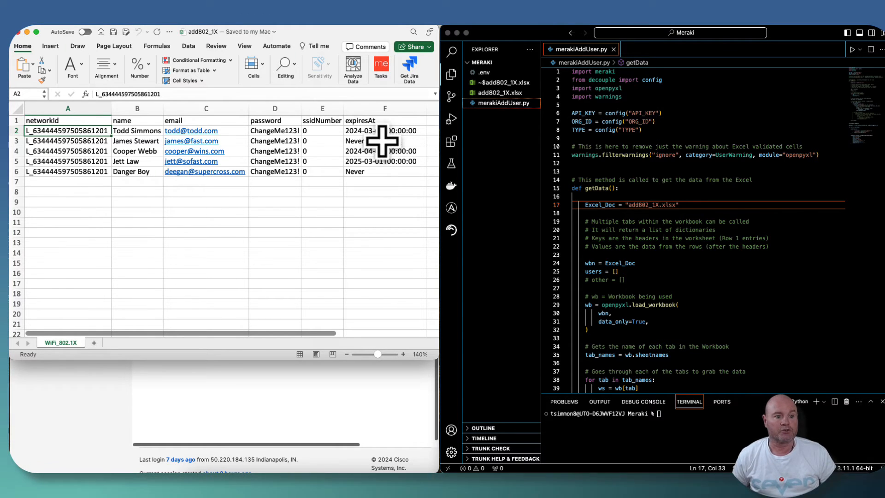
mouse_move(181, 169)
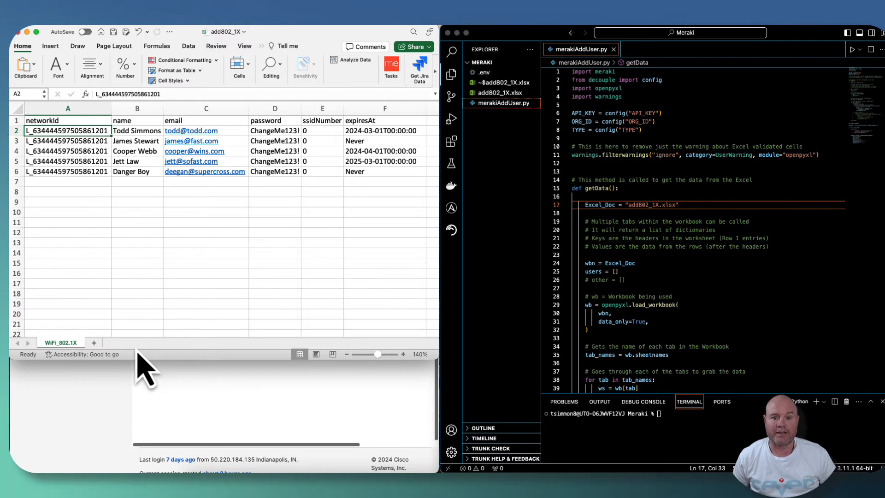
mouse_move(65, 367)
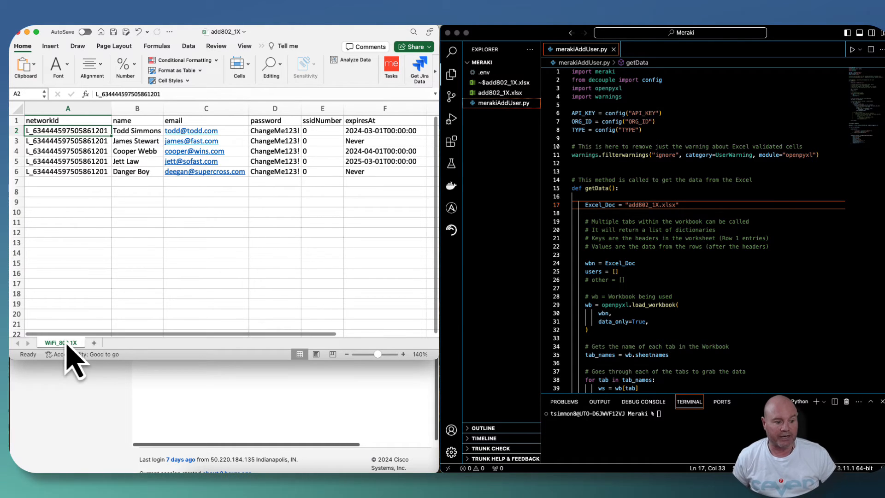
mouse_move(75, 364)
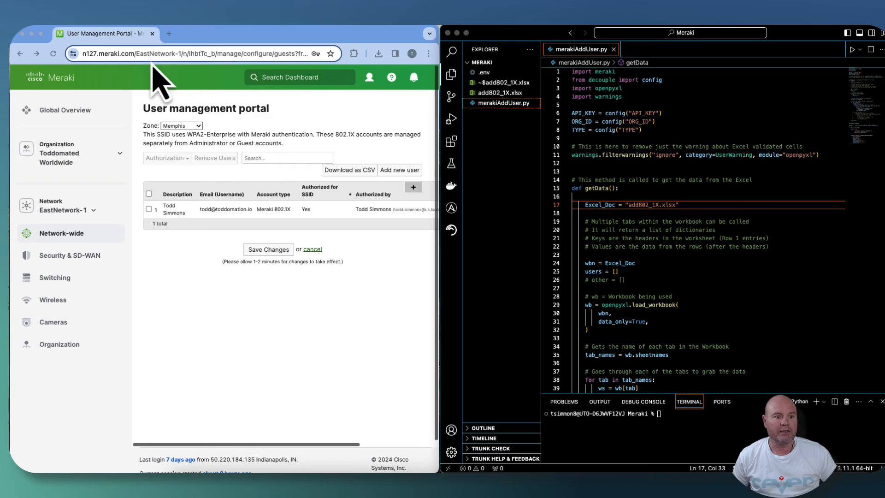
mouse_move(688, 161)
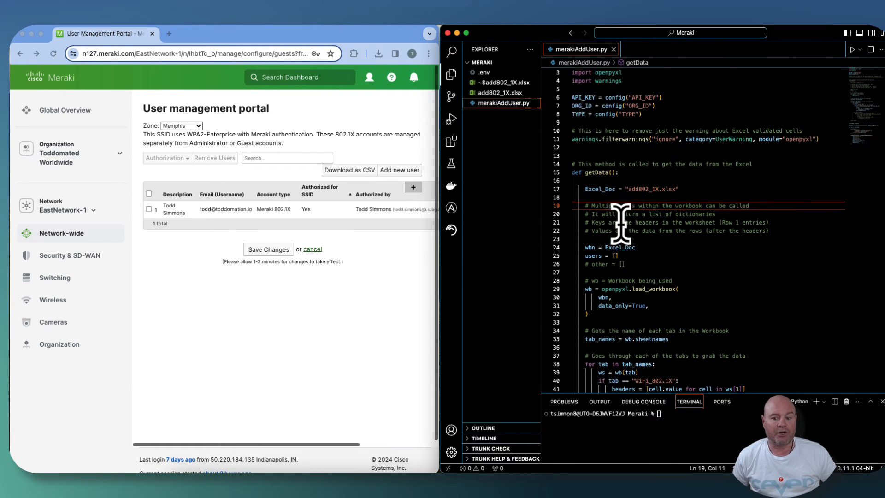
- Read through getData and the per-user create-user API call in merakiAddUser.py
scroll("down", 3)
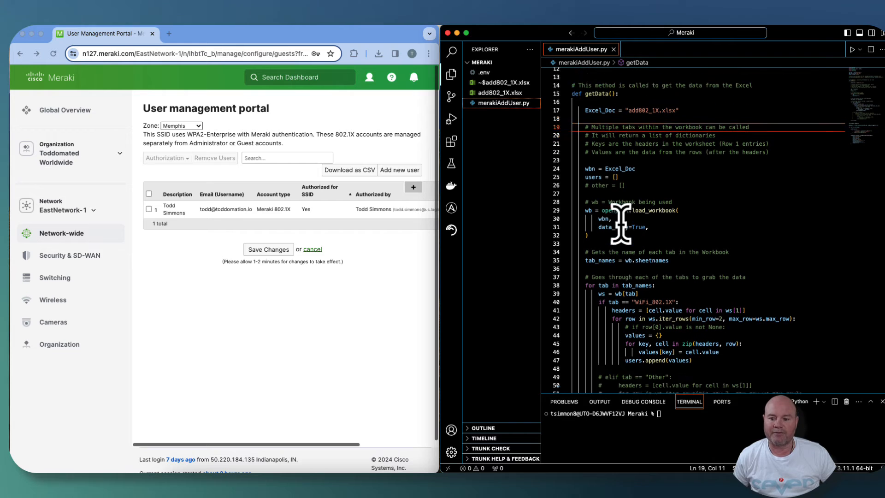
scroll("down", 3)
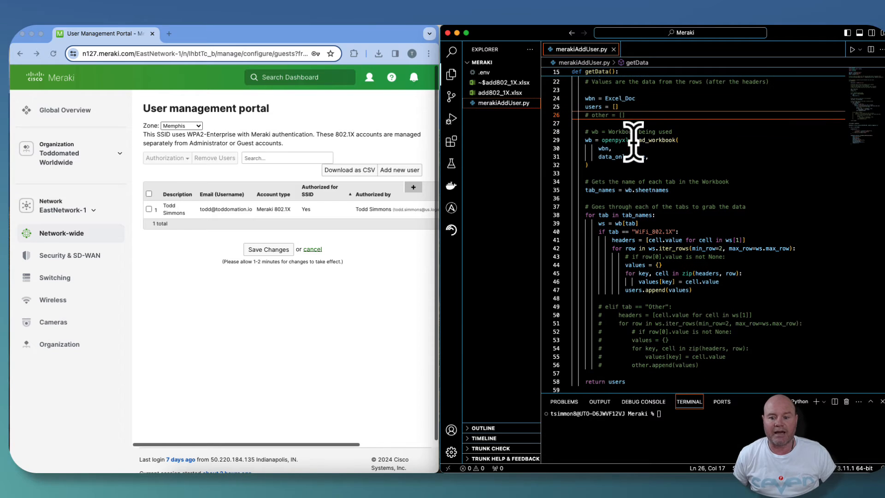
scroll("down", 3)
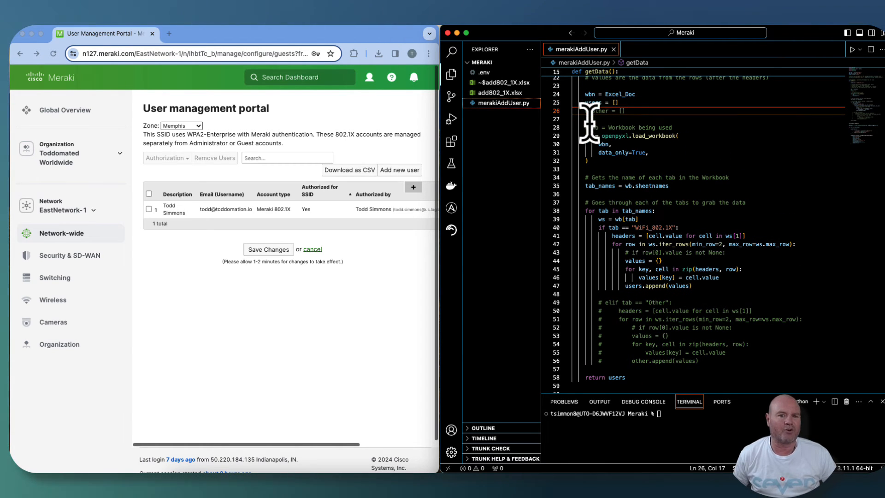
scroll("down", 3)
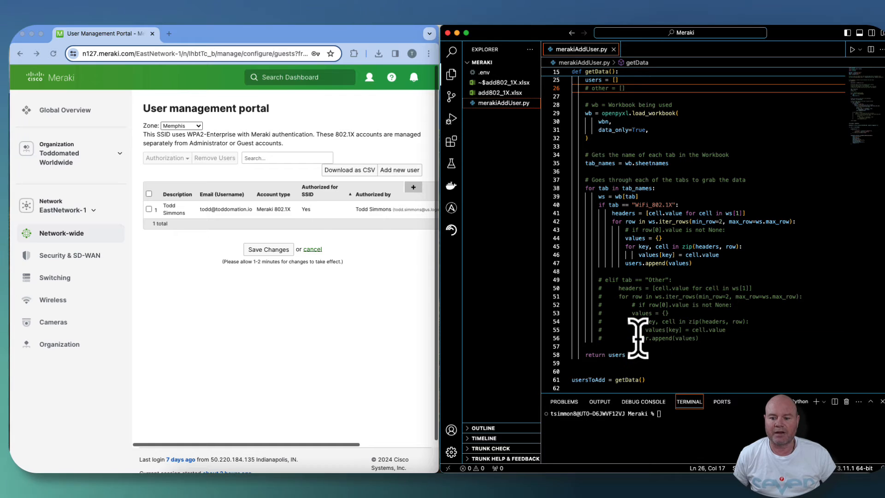
double_click(656, 279)
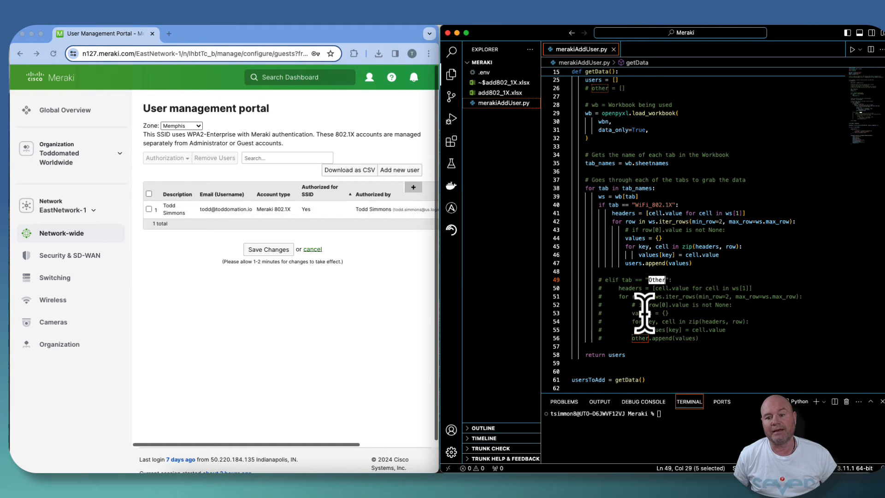
left_click(649, 313)
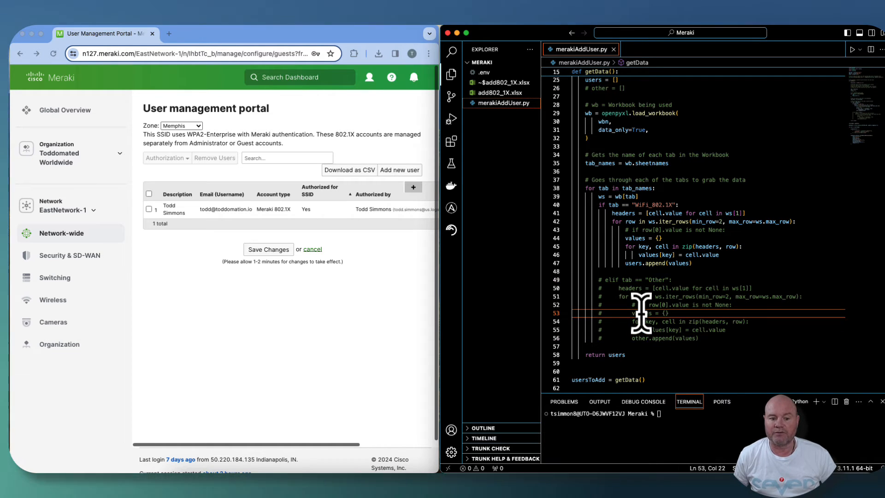
scroll("down", 3)
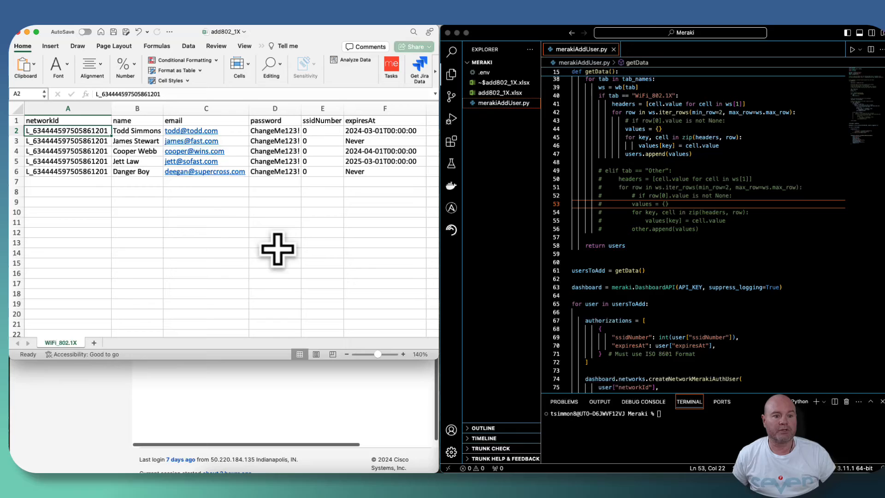
- Check the header cells from networkId (A1) to expiresAt (F1)
left_click(68, 120)
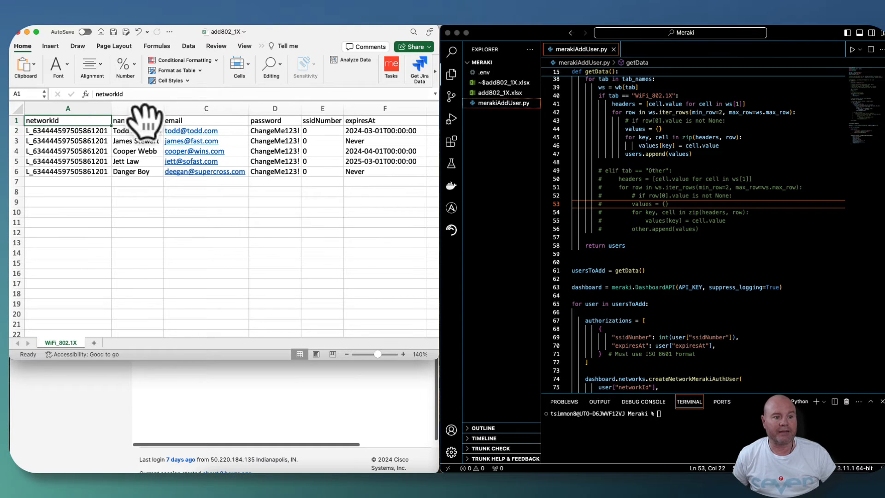
left_click(275, 120)
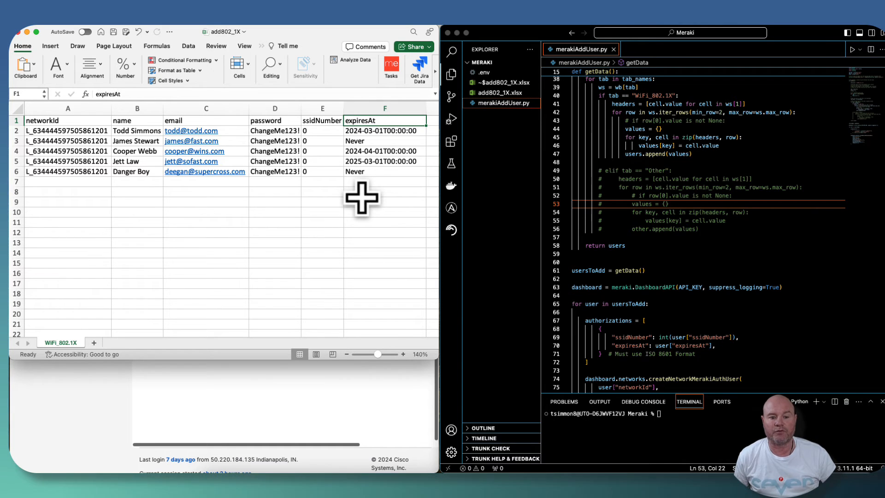
mouse_move(370, 177)
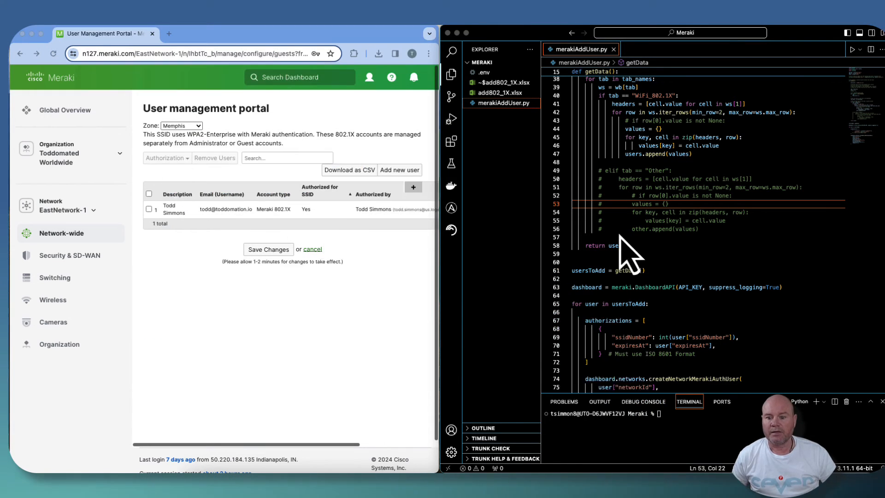
scroll("down", 3)
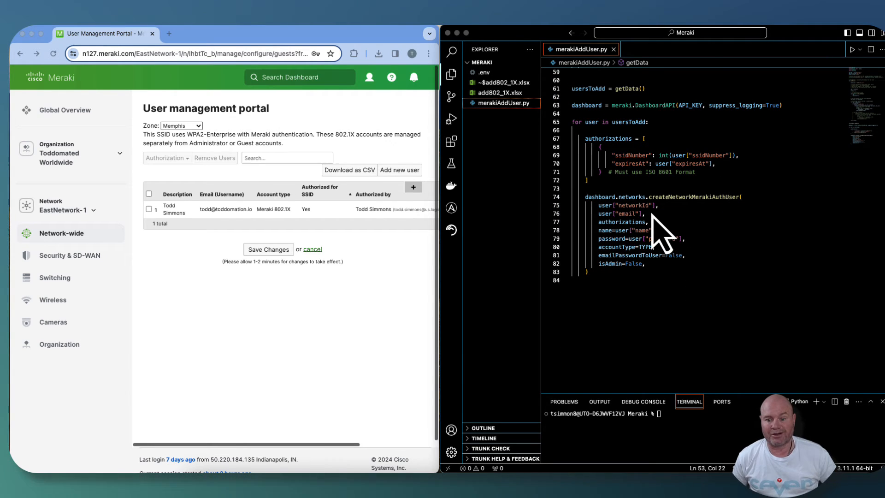
mouse_move(641, 186)
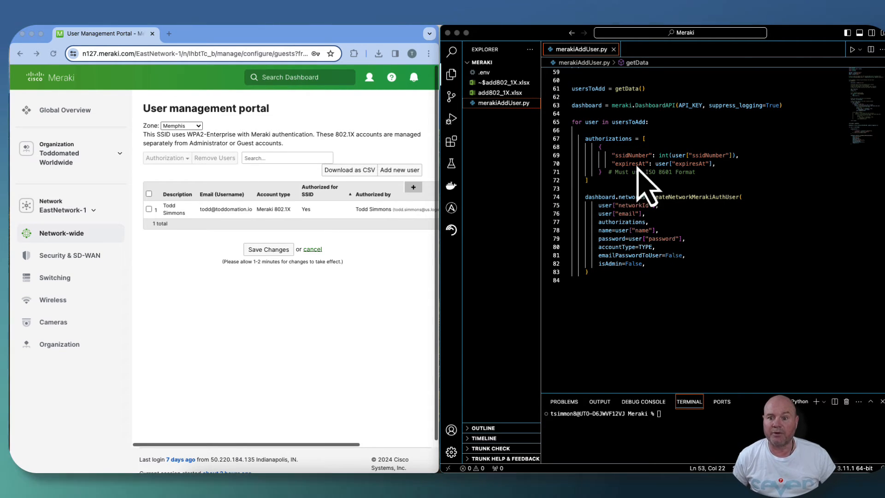
mouse_move(587, 107)
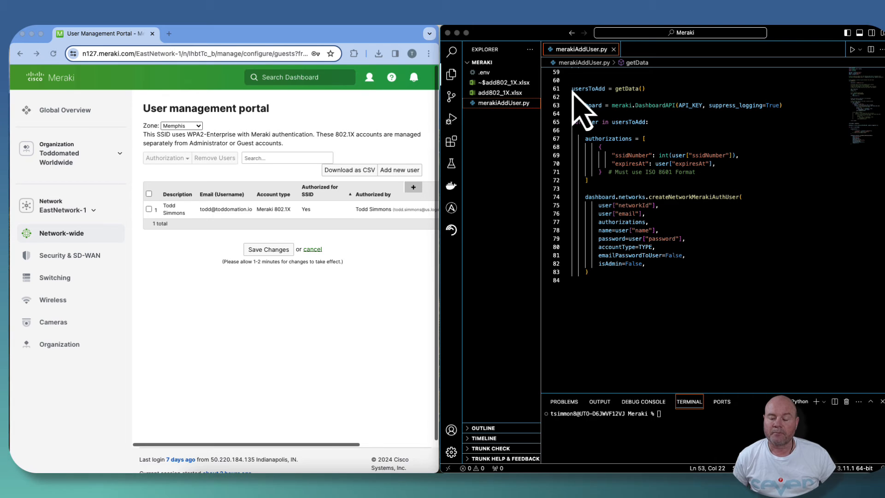
mouse_move(669, 110)
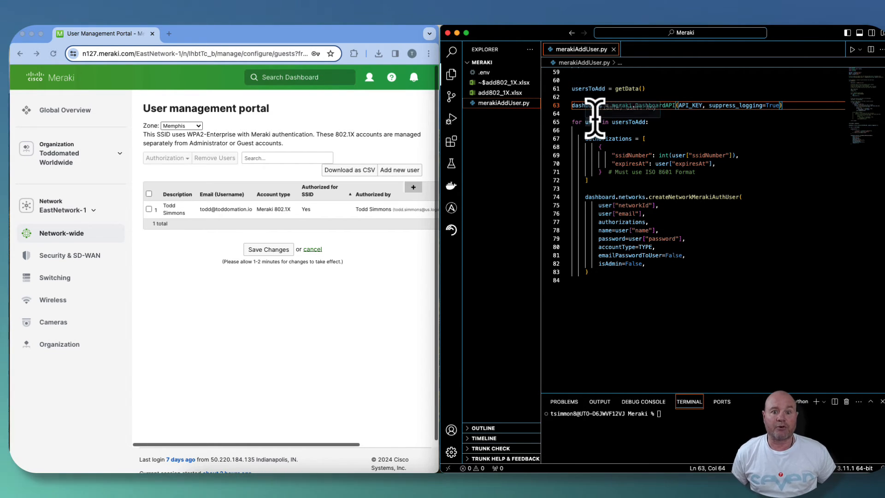
mouse_move(652, 141)
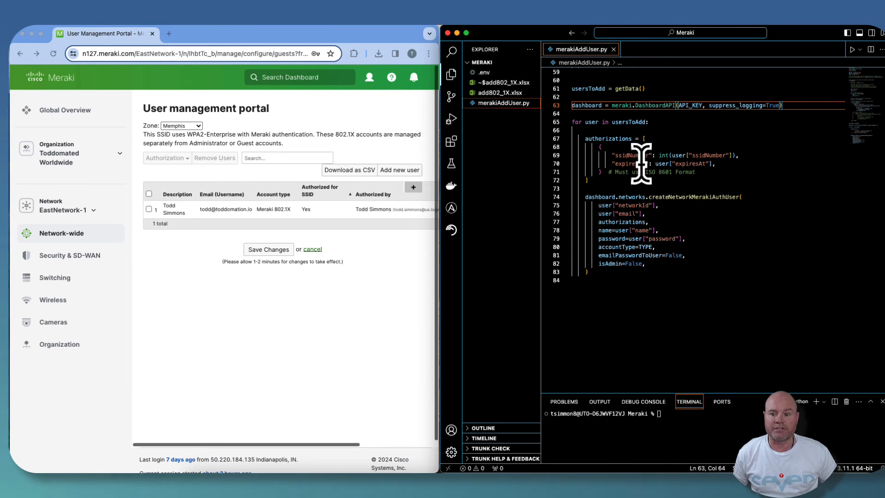
double_click(626, 156)
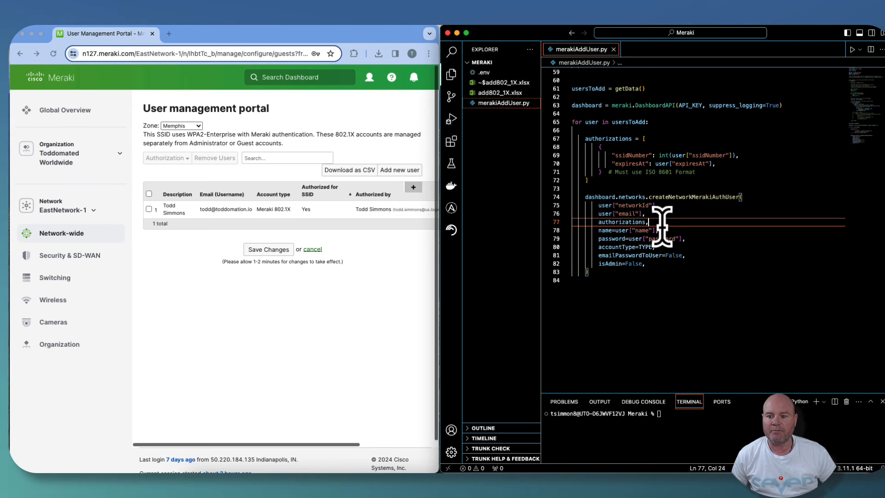
mouse_move(663, 251)
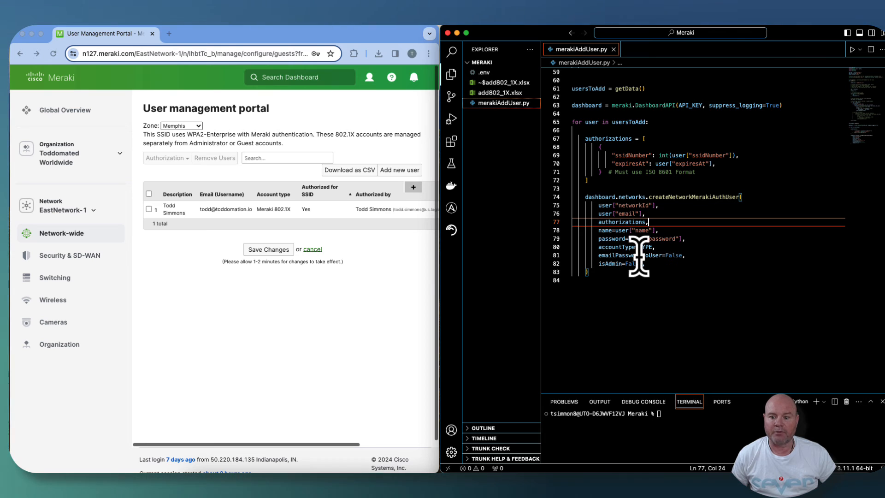
mouse_move(720, 260)
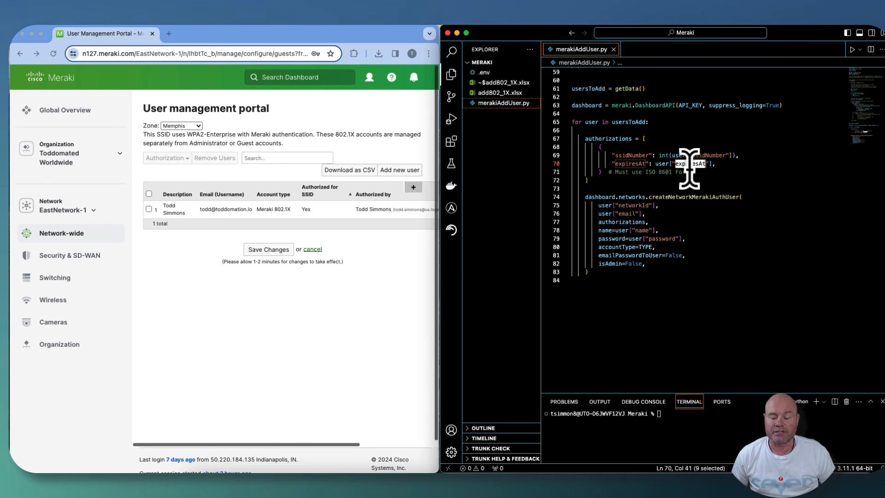
left_click(587, 179)
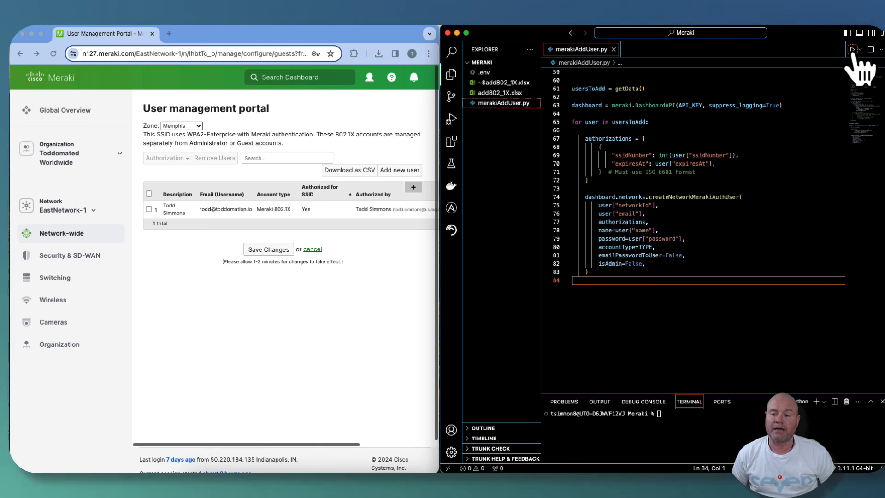
- Run merakiAddUser.py with the Run Python File button
left_click(853, 49)
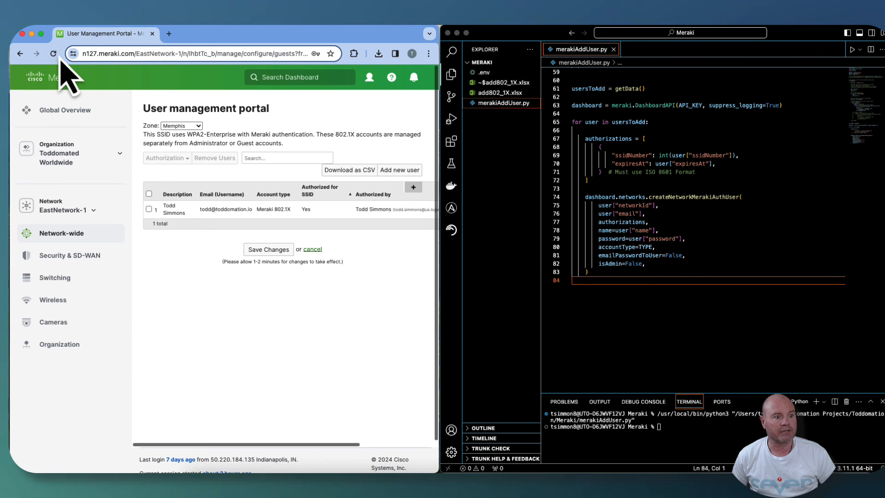
- Reload the portal page to show the six 802.1X users
left_click(53, 53)
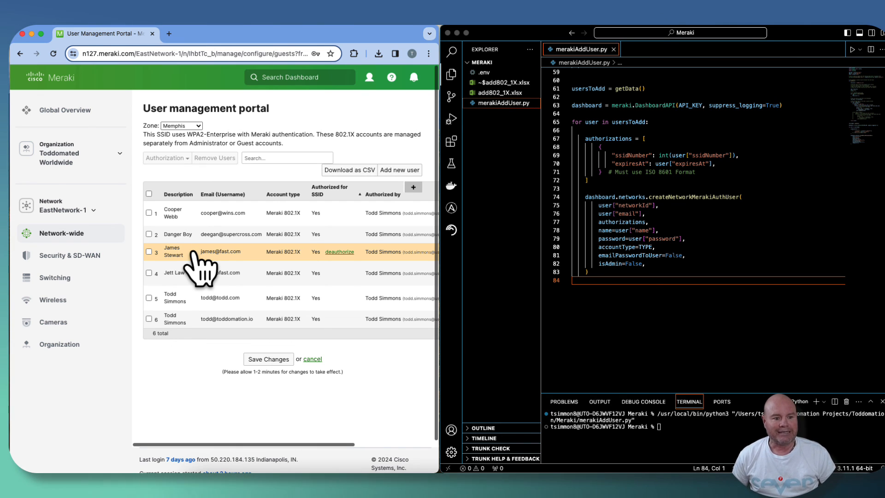
mouse_move(183, 263)
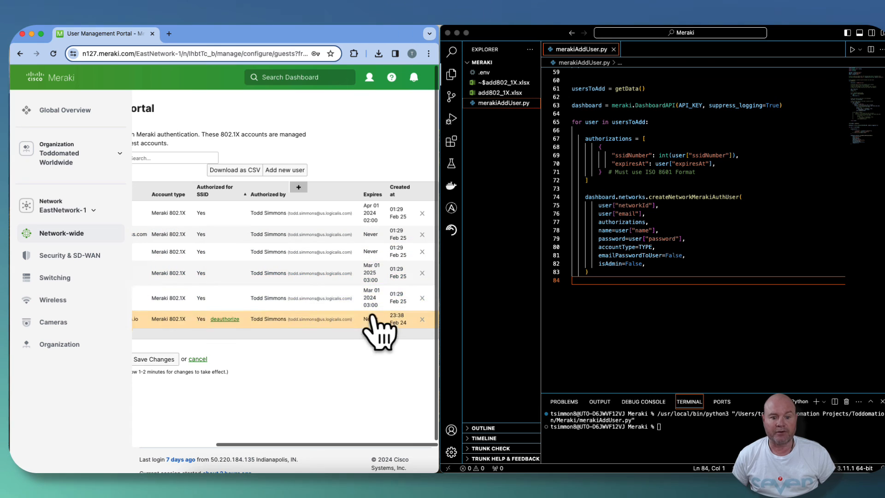
mouse_move(381, 220)
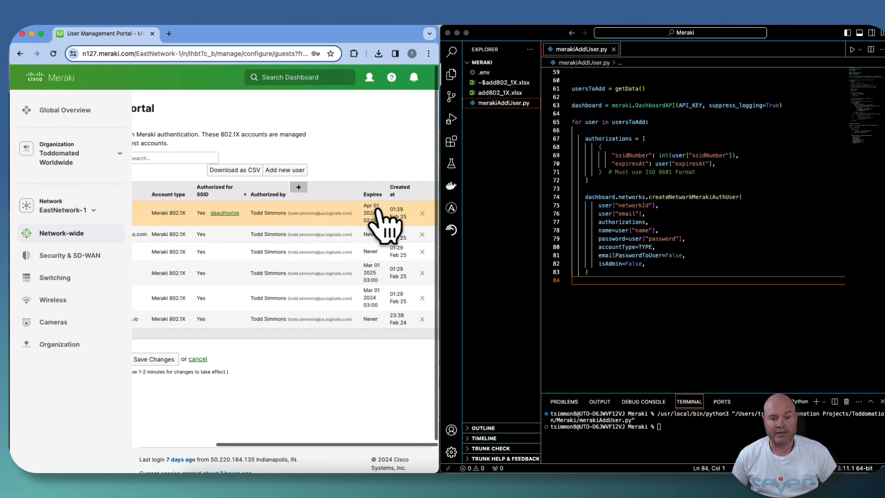
mouse_move(379, 282)
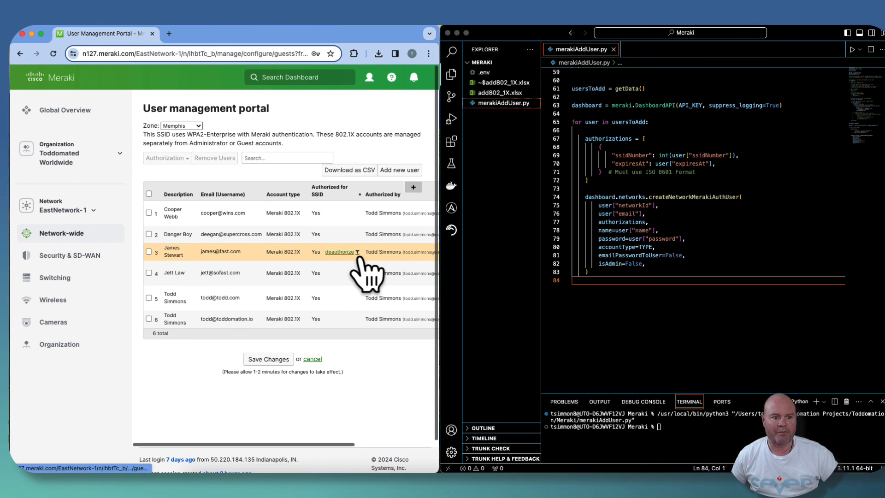
- Select all users except the original account, then remove and confirm deleting them
left_click(149, 193)
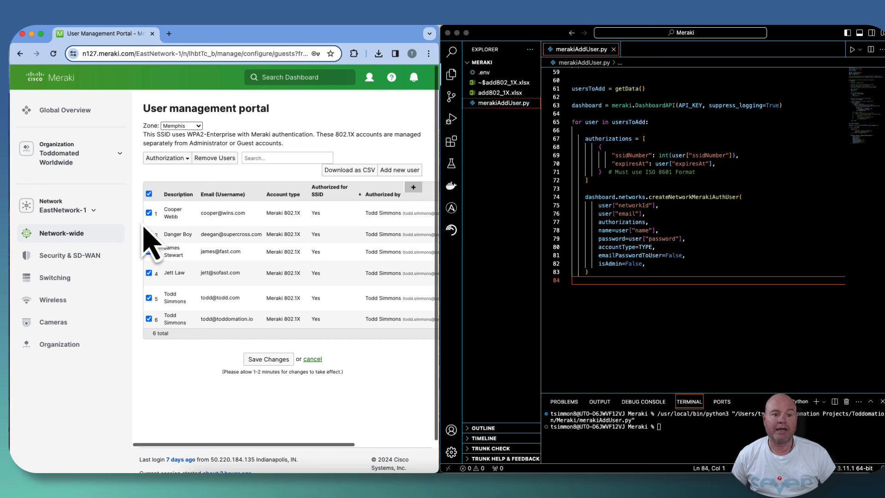
left_click(148, 319)
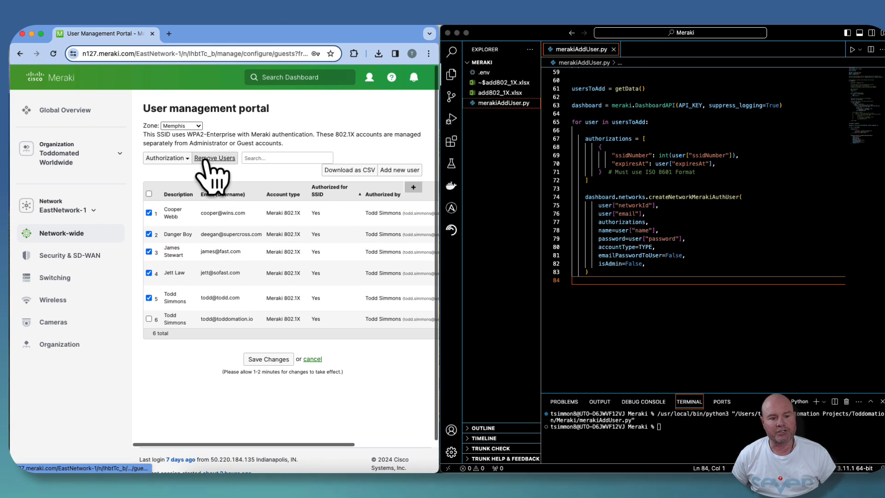
left_click(215, 158)
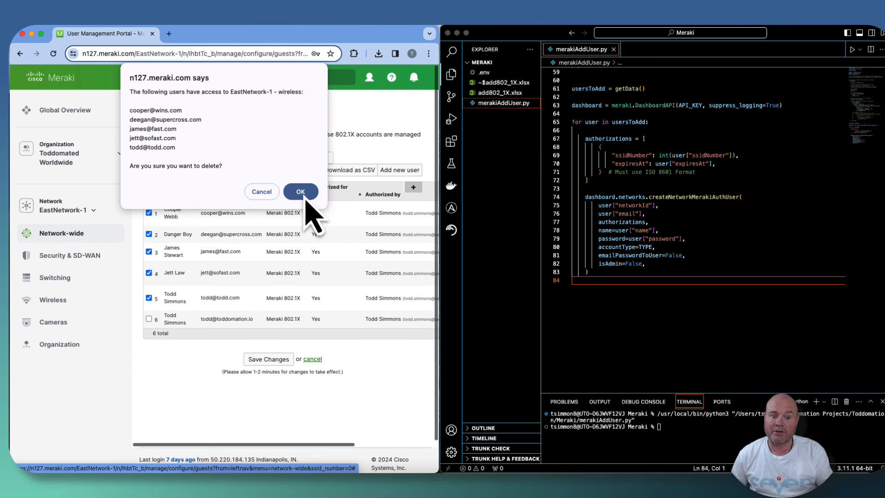
left_click(300, 192)
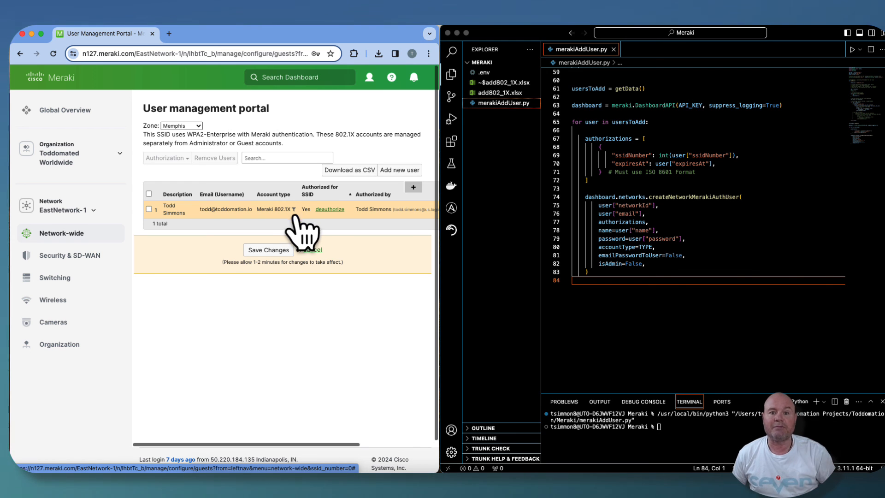
- Save the user removals, leaving only the original 802.1X account
left_click(268, 249)
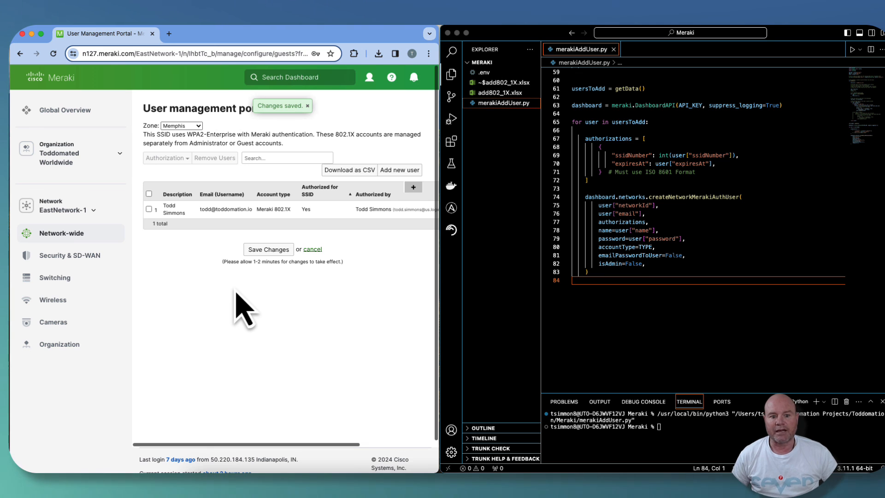
mouse_move(265, 311)
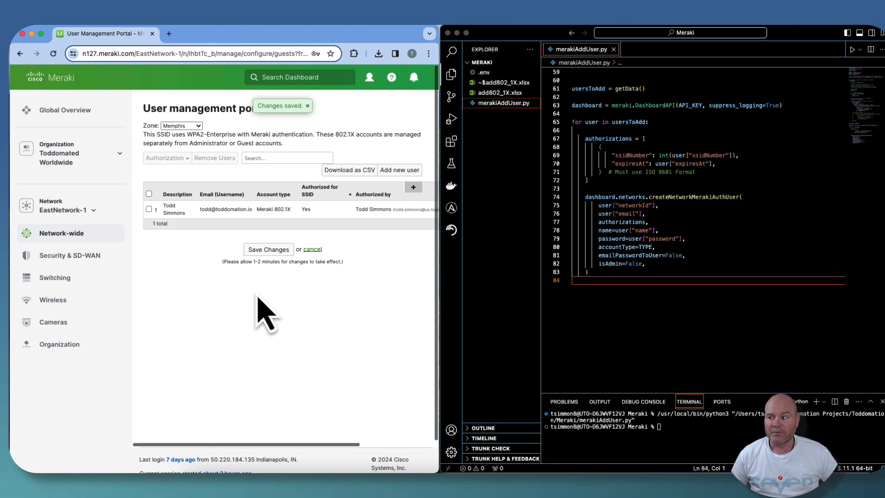